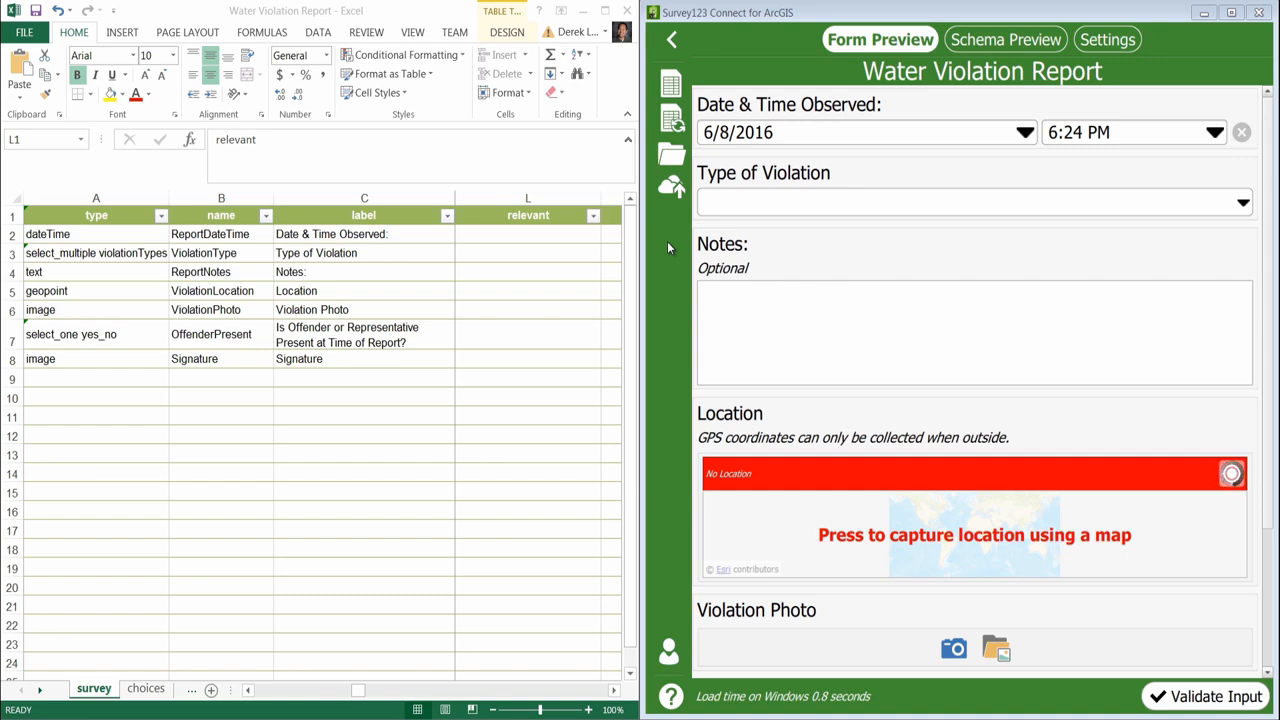
pyautogui.moveTo(447, 22)
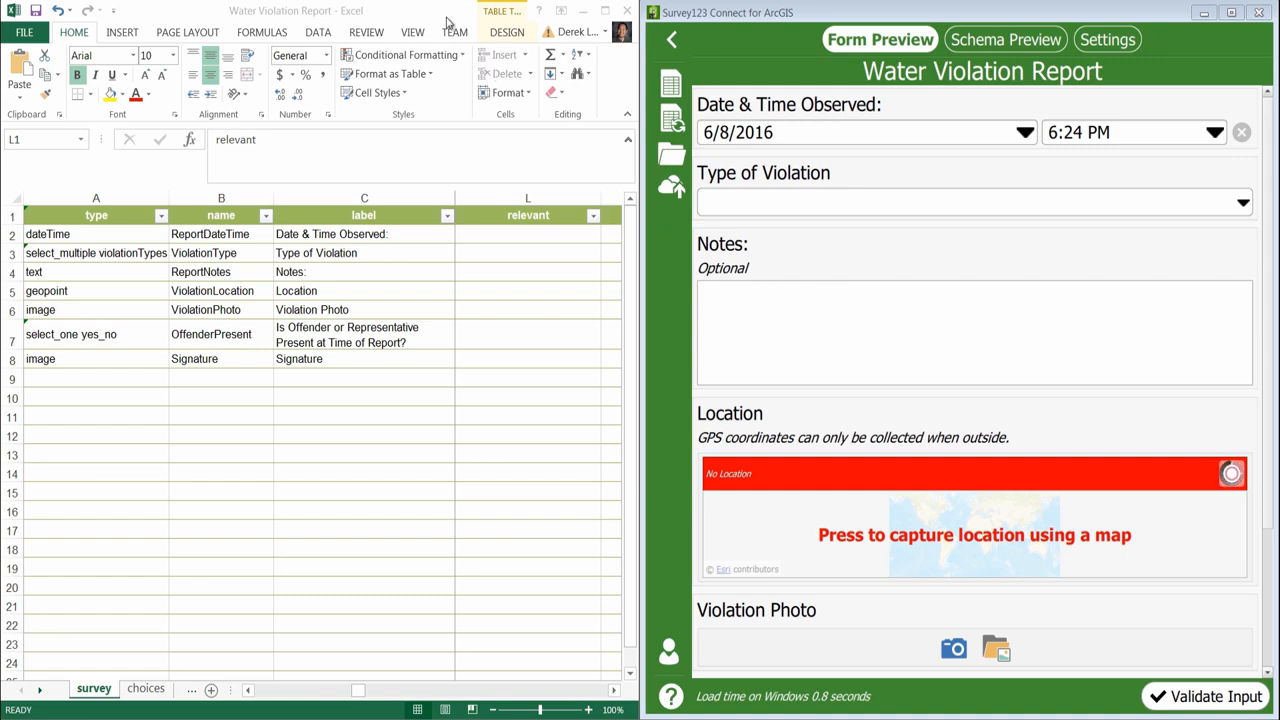
# Enter the relevant condition ${OffenderPresent} = 'yes' in the Signature row's relevant cell.
pyautogui.click(527, 215)
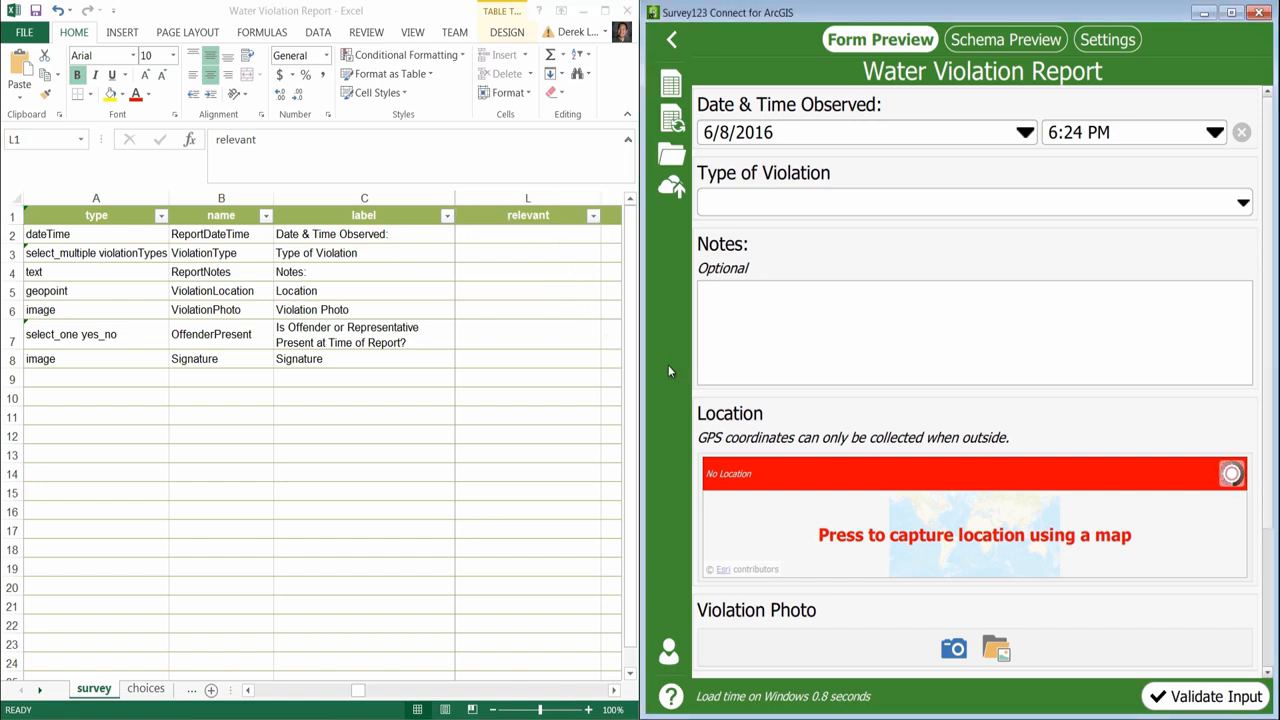
pyautogui.scroll(-3)
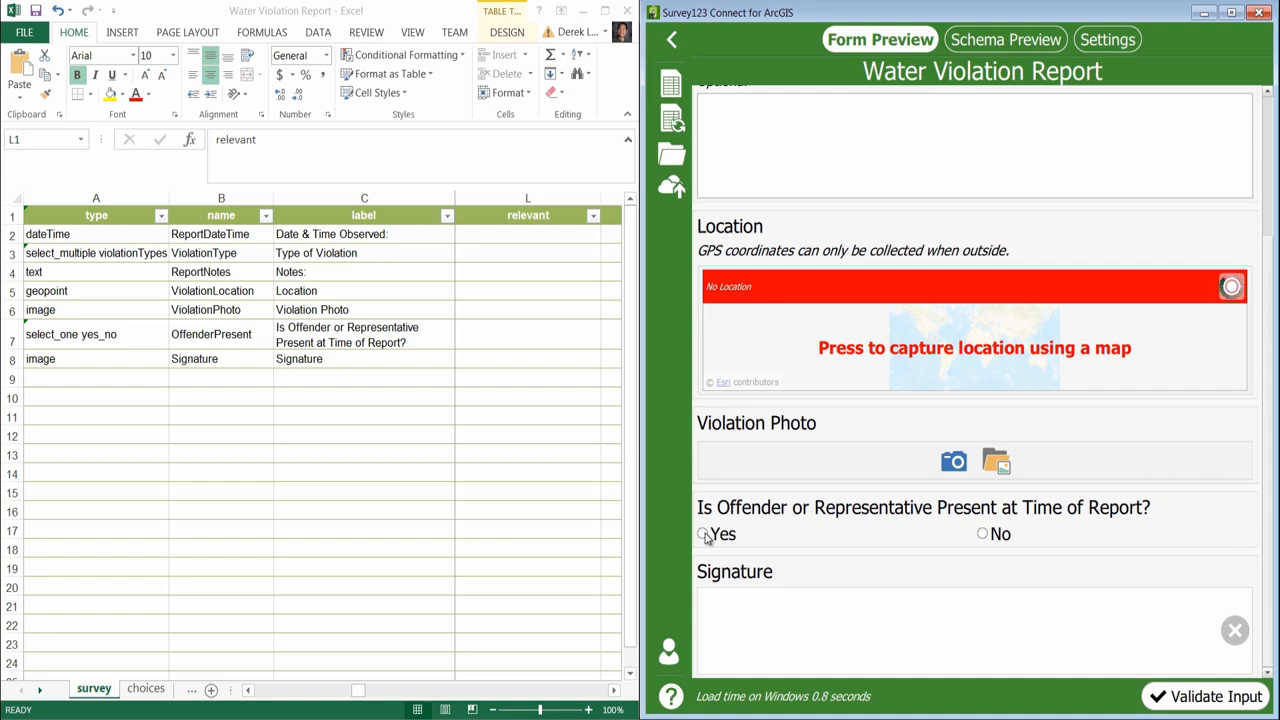
pyautogui.moveTo(713, 658)
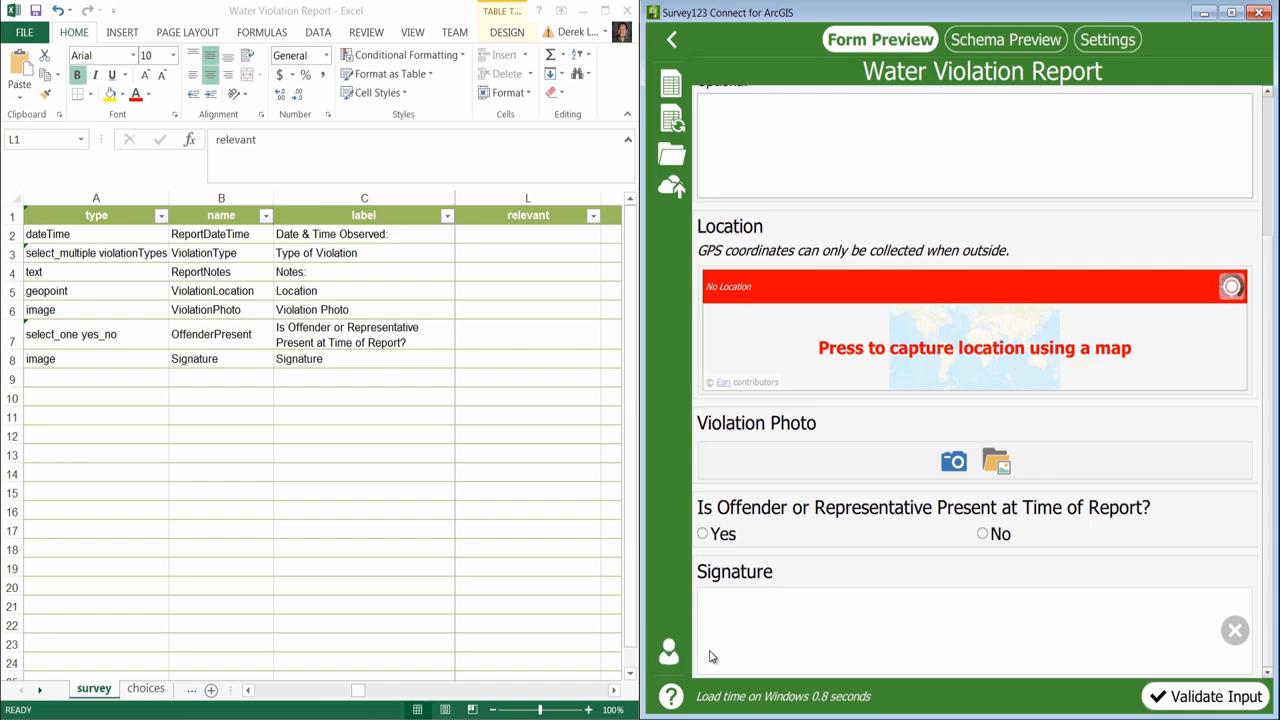
pyautogui.moveTo(981, 541)
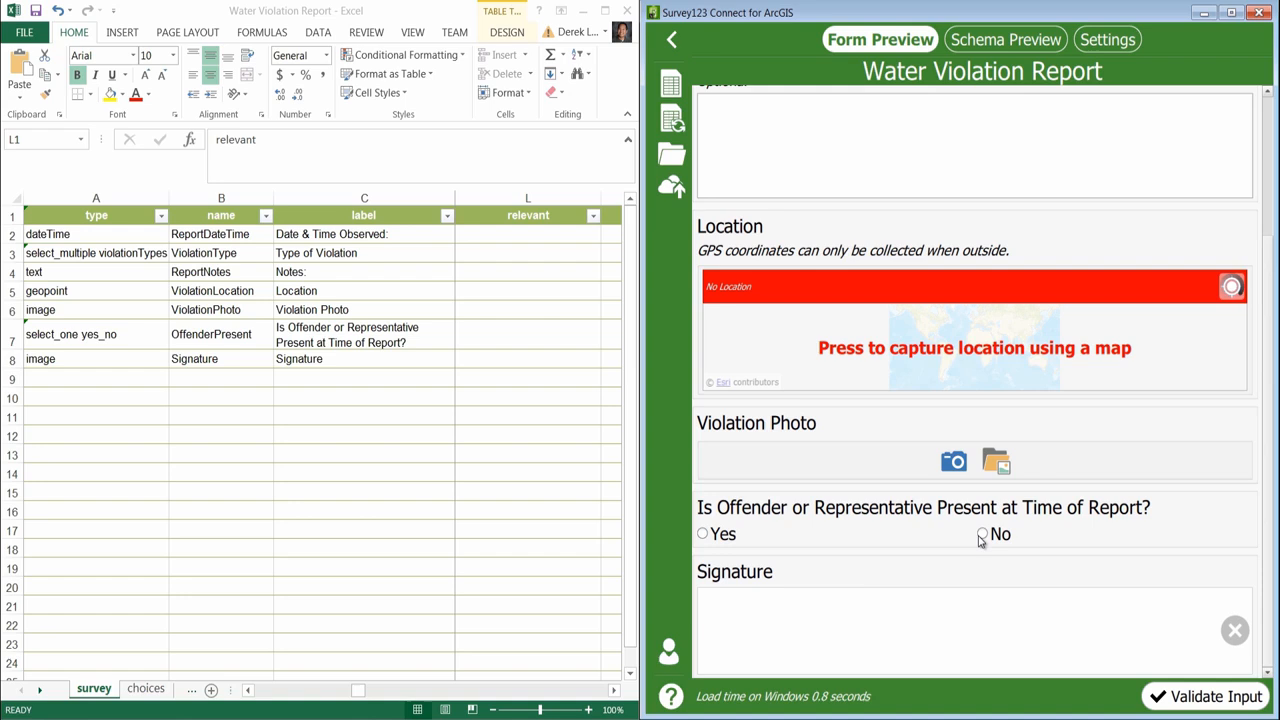
pyautogui.moveTo(972, 545)
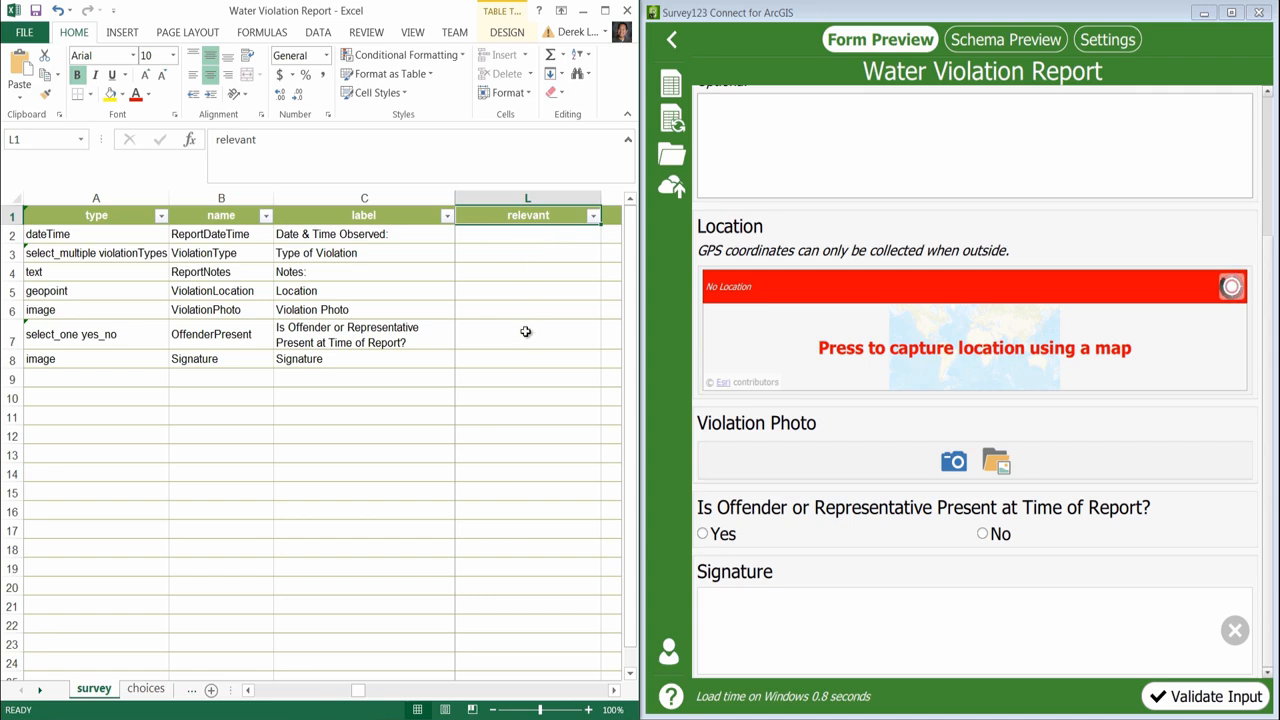
pyautogui.click(521, 358)
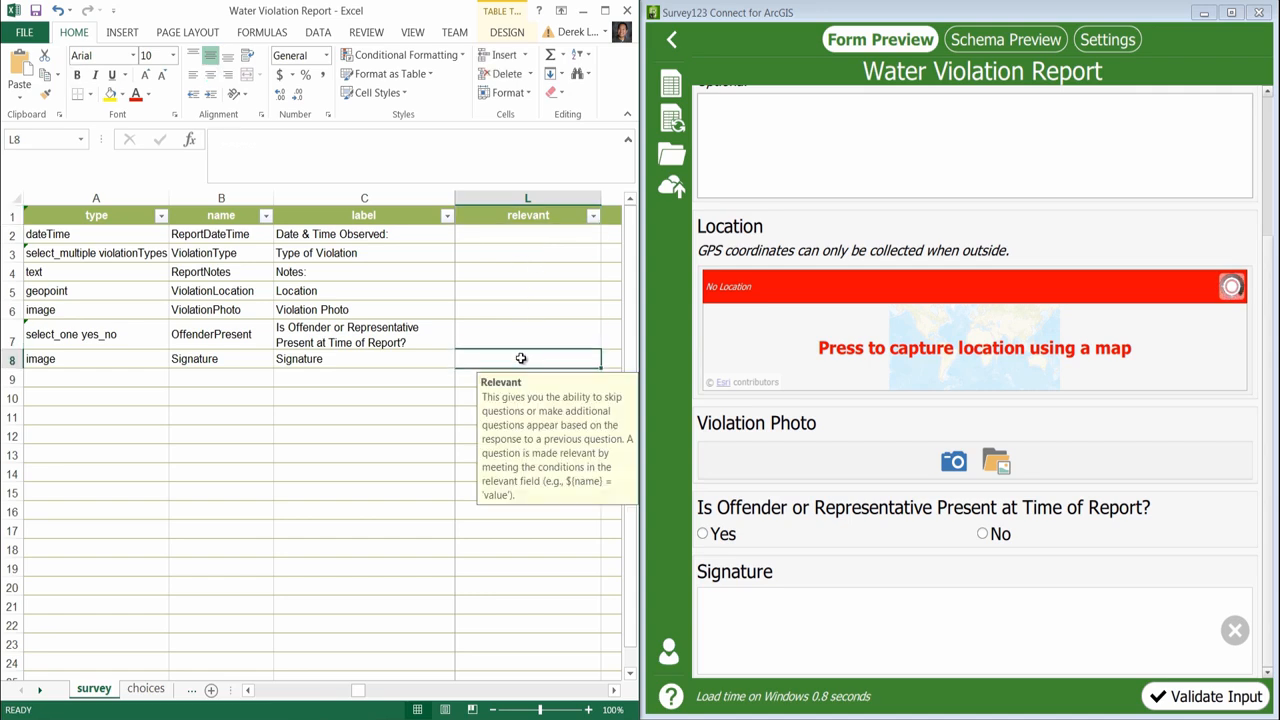
pyautogui.write("${OffenderPresent} = 'yes'")
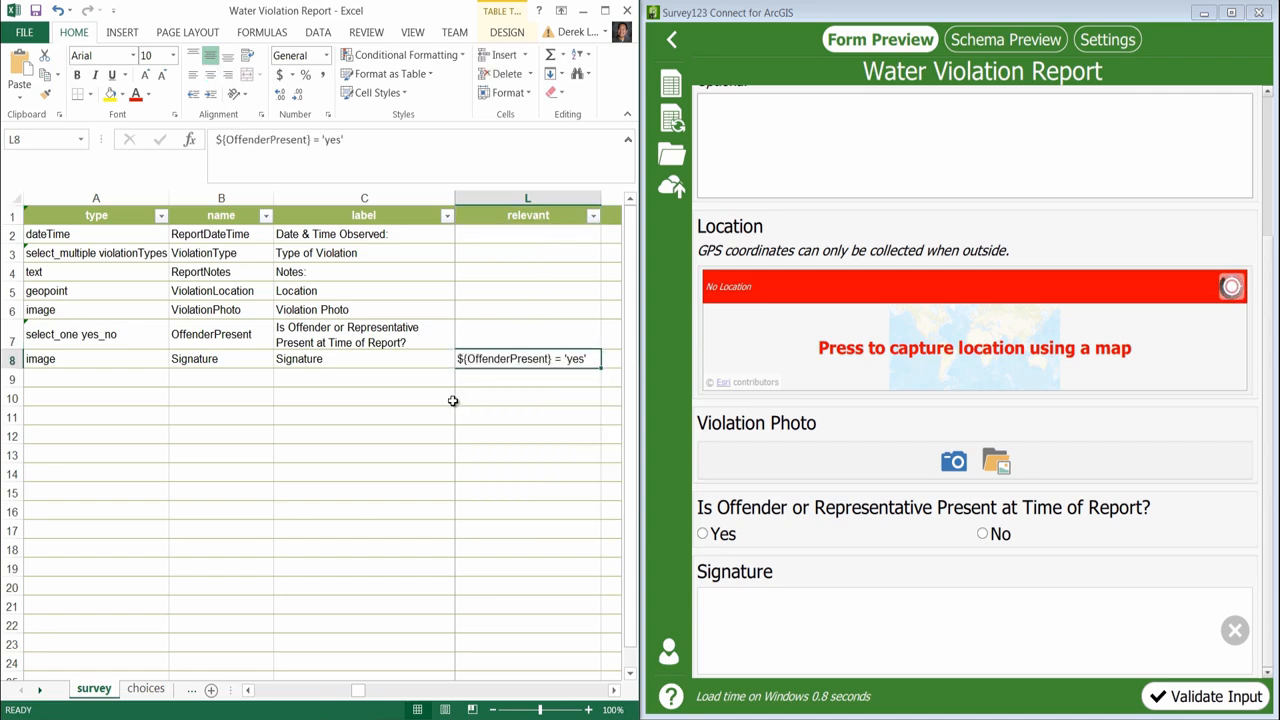
pyautogui.moveTo(454, 397)
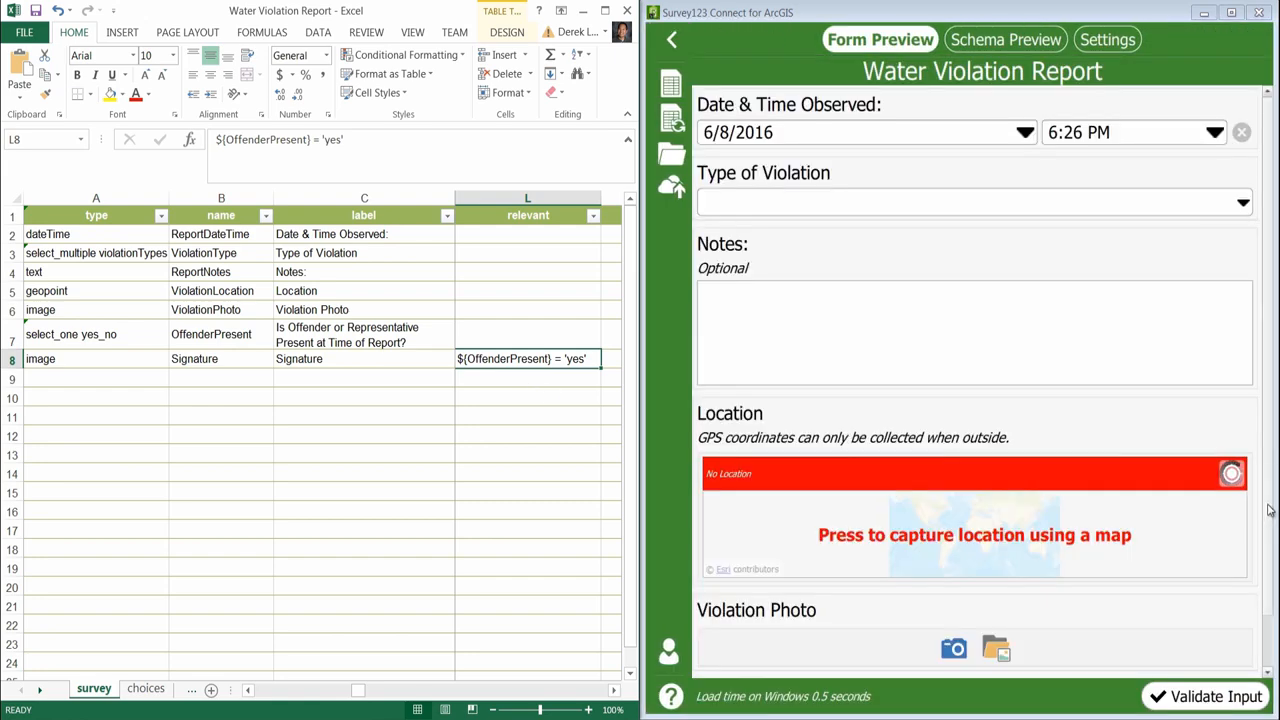
# Answer Yes to offender present to reveal Signature, then No to hide it.
pyautogui.scroll(-3)
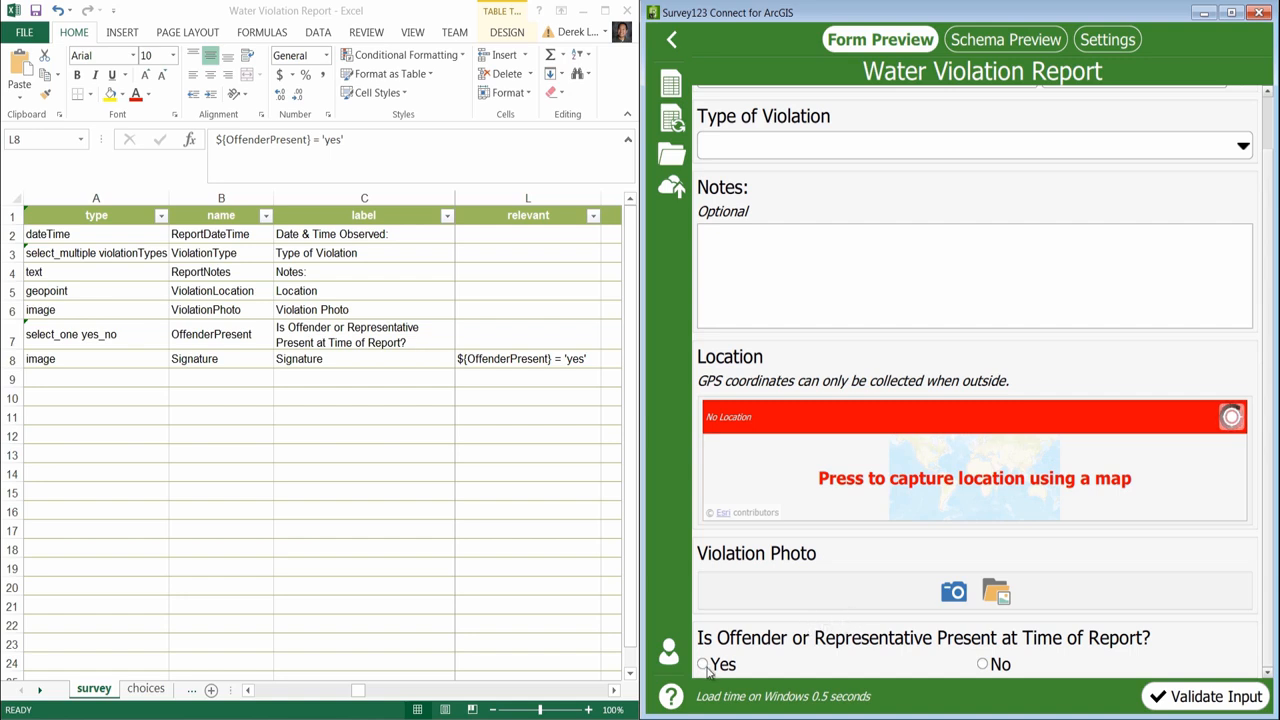
pyautogui.click(700, 665)
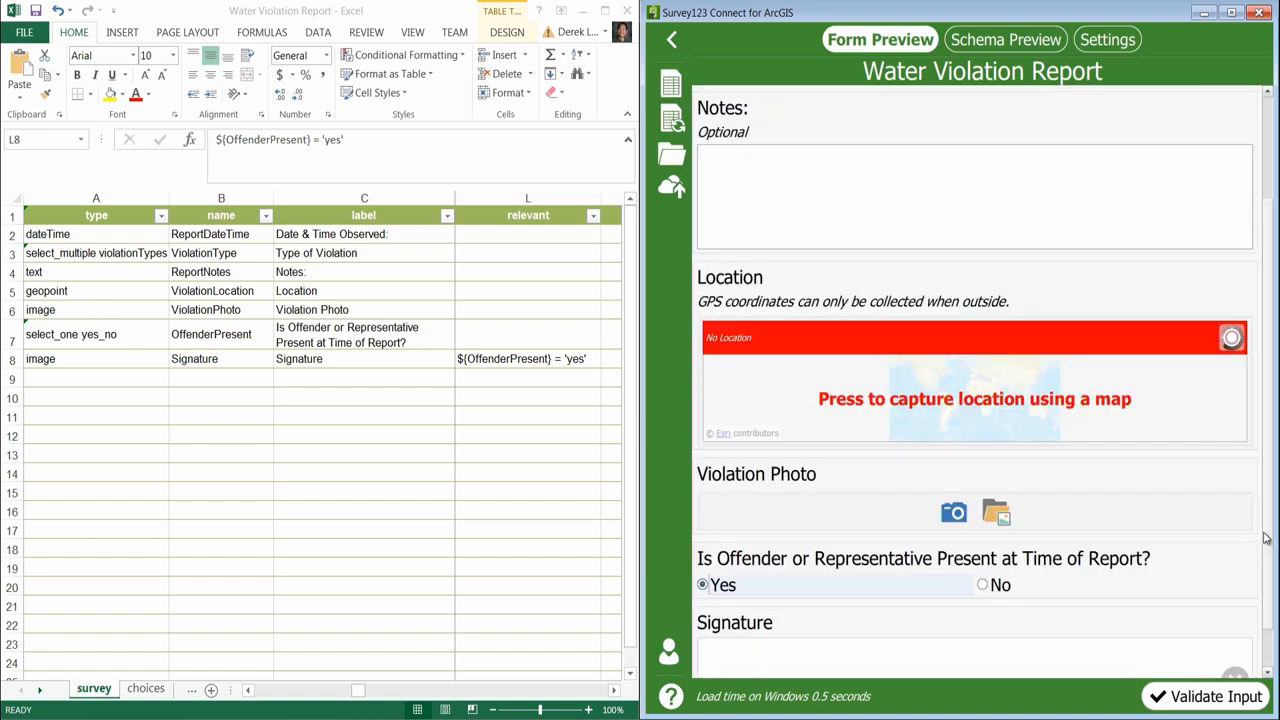
pyautogui.scroll(-3)
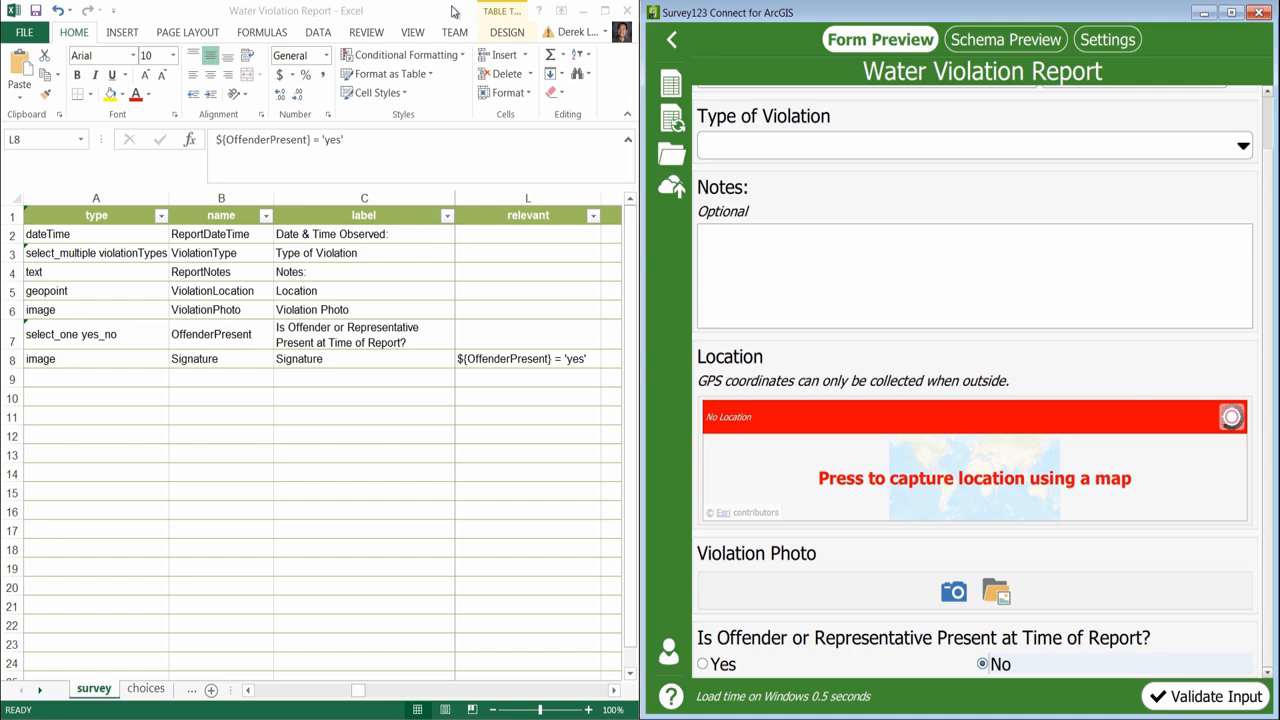
pyautogui.click(527, 358)
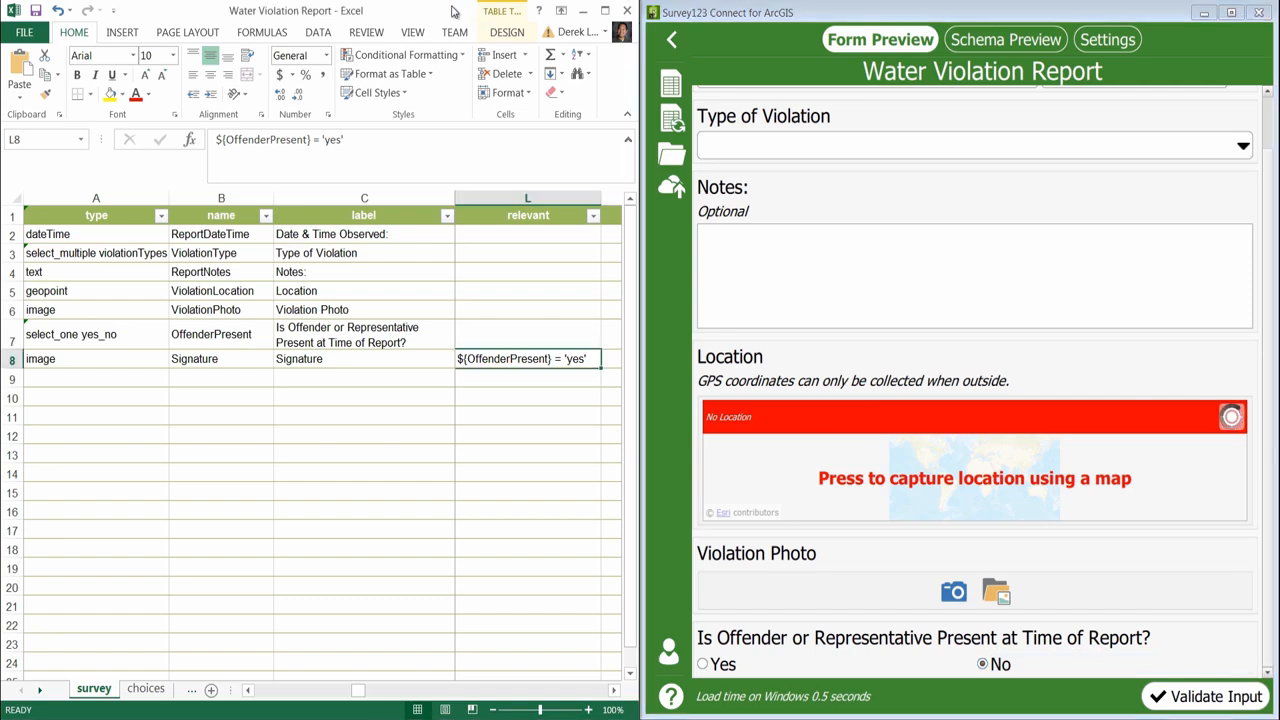